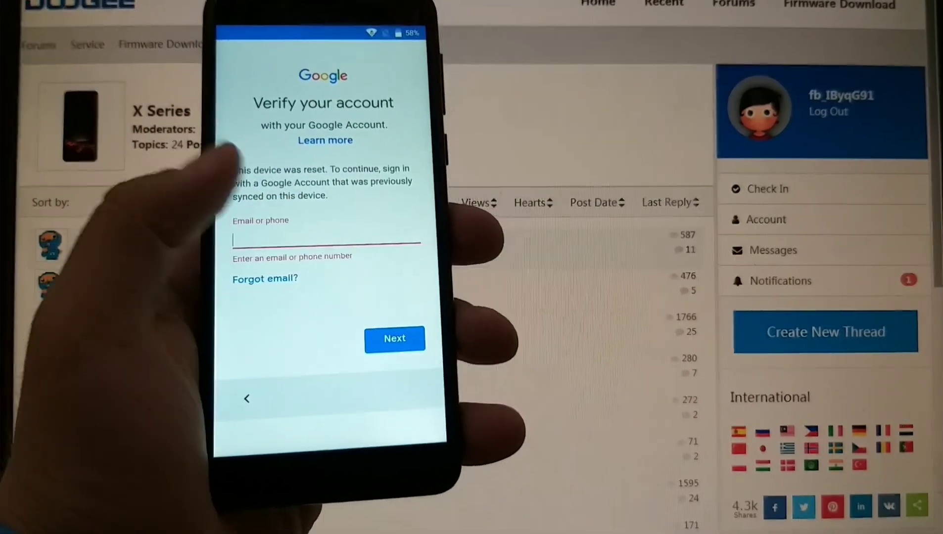
# Extract the DOOGEE-X60L RAR archive here and browse into the extracted android7.0-20180116 firmware folder.
pyautogui.click(325, 241)
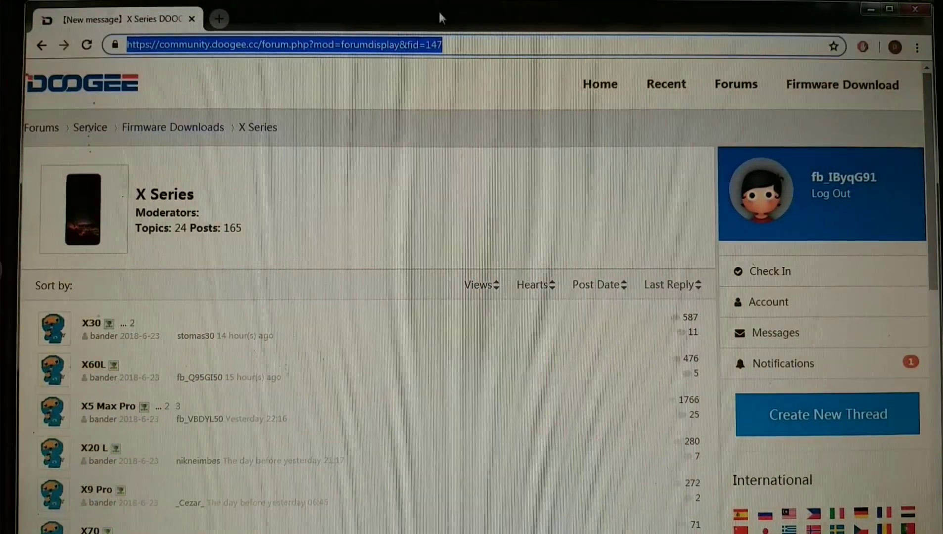
pyautogui.scroll(-3)
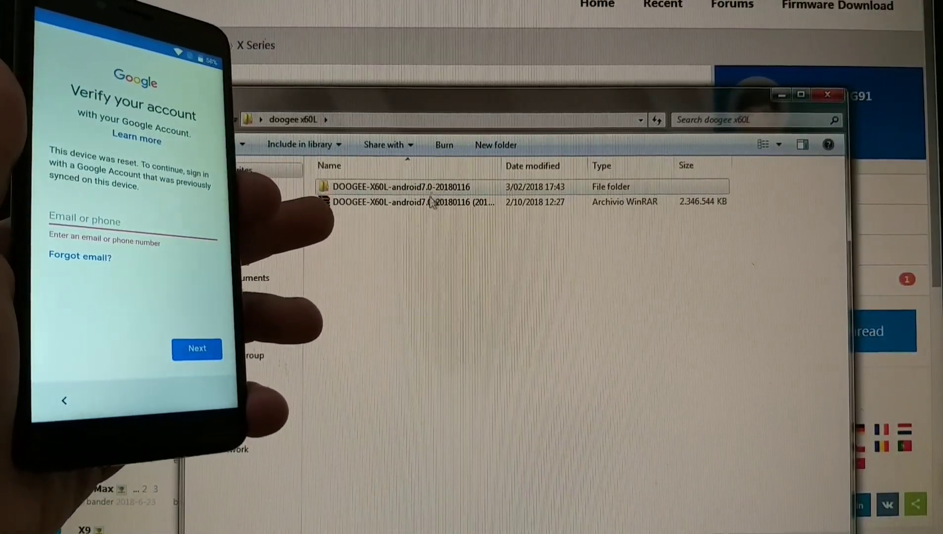
pyautogui.rightClick(408, 202)
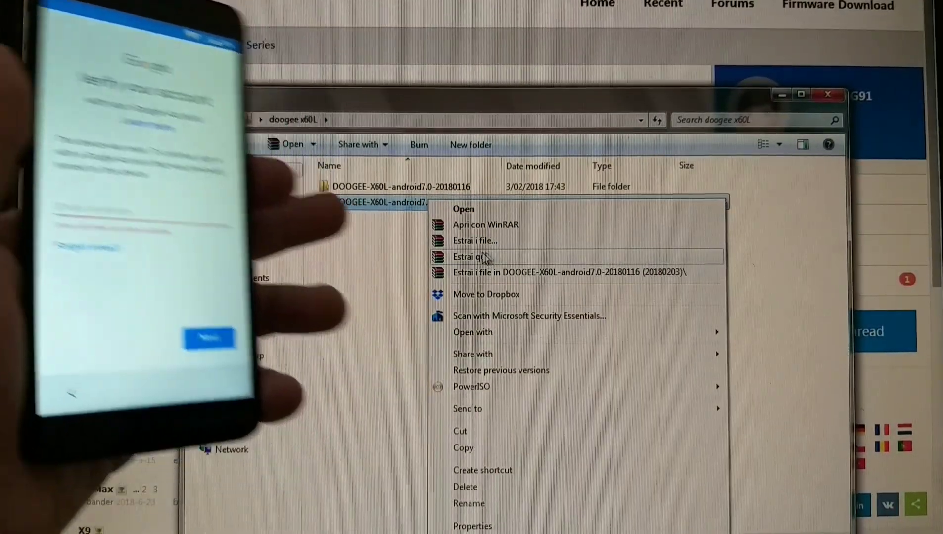
pyautogui.click(475, 258)
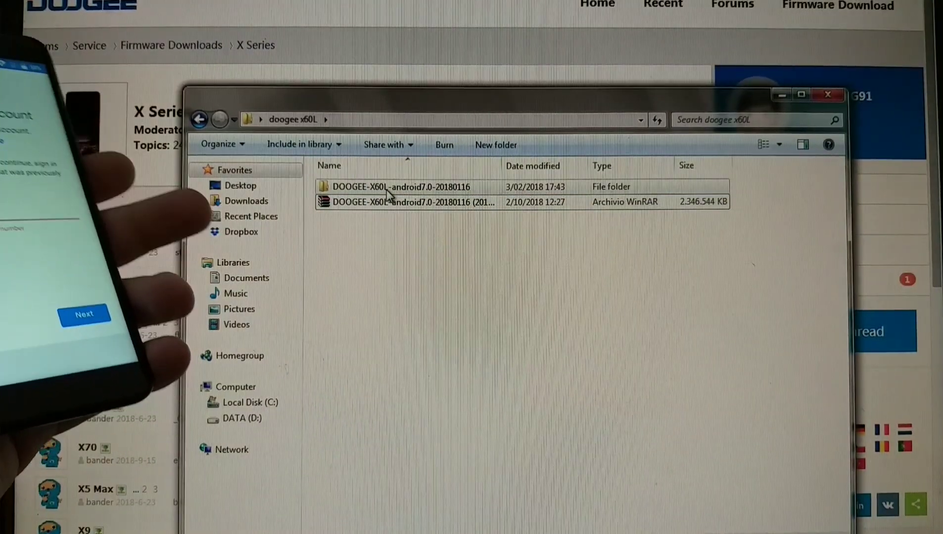
pyautogui.doubleClick(399, 187)
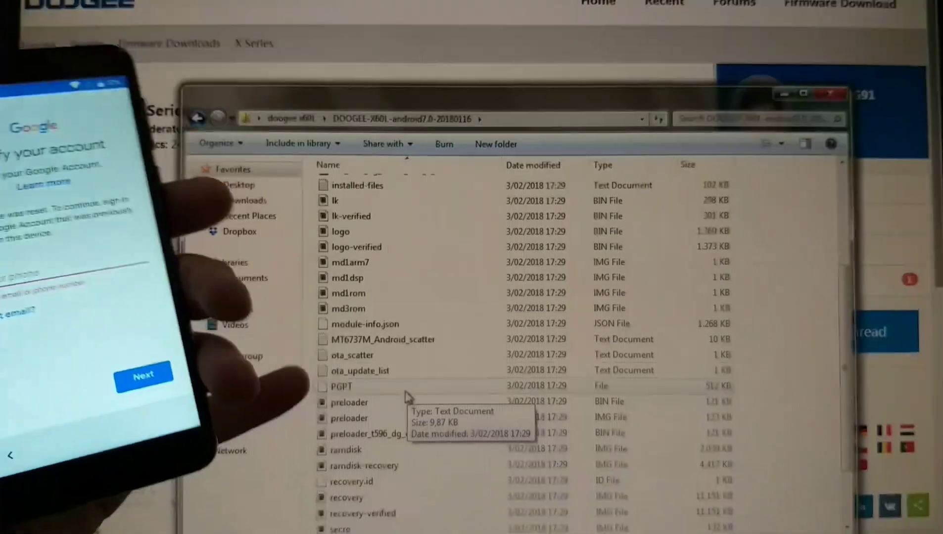
pyautogui.click(385, 338)
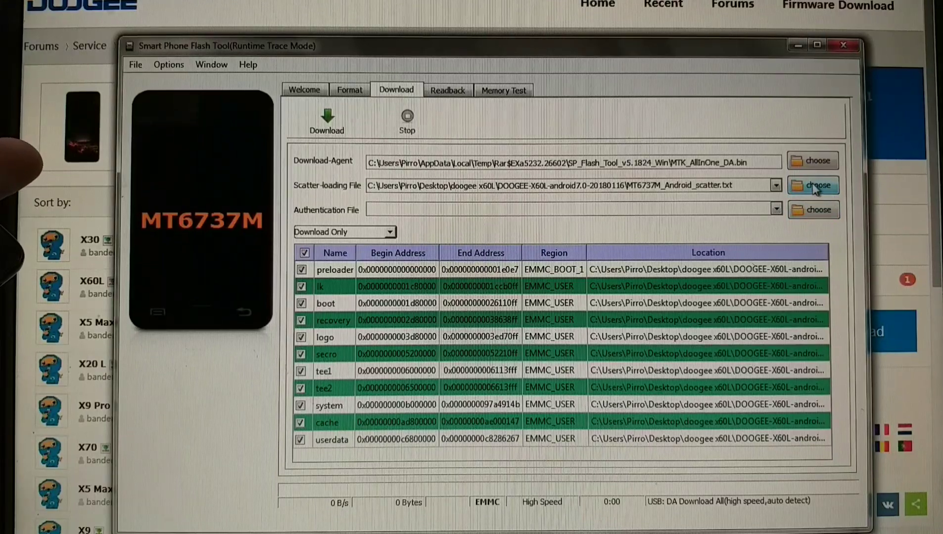
# Browse the scatter-file chooser into Desktop > doogee x60L > DOOGEE-X60L-android7.0-20180116.
pyautogui.click(813, 185)
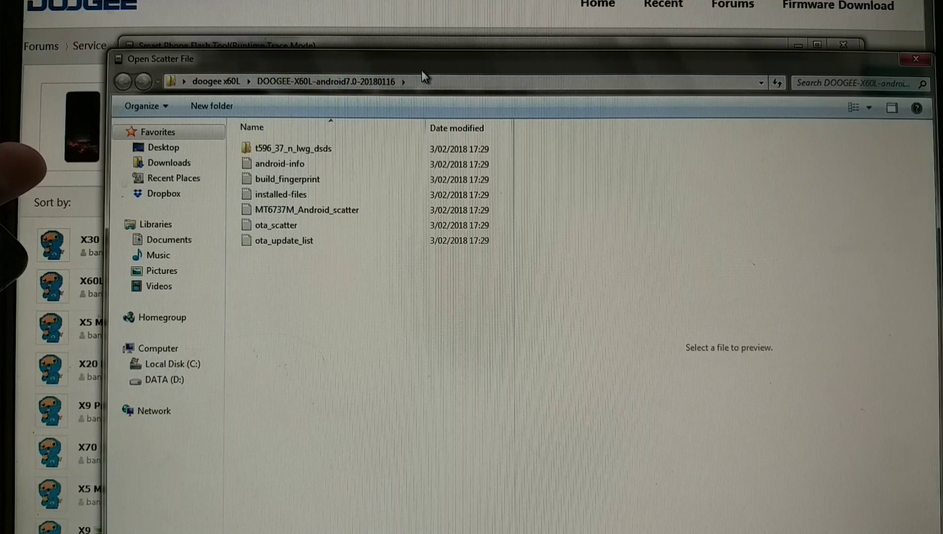
pyautogui.moveTo(382, 150)
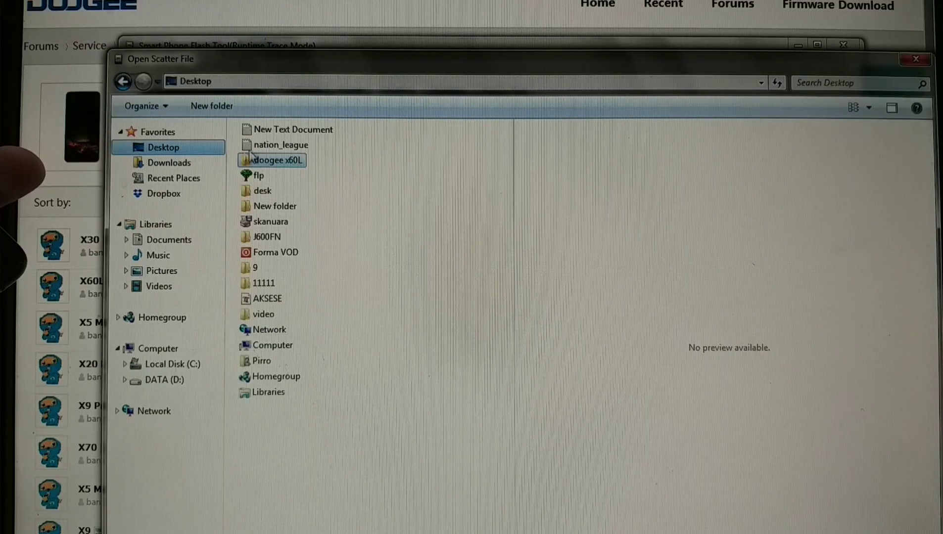
pyautogui.doubleClick(271, 160)
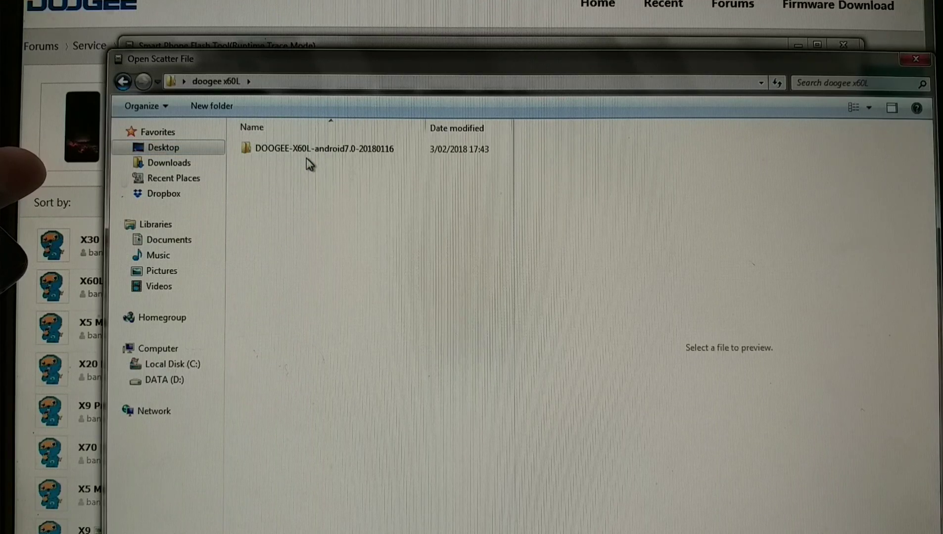
pyautogui.doubleClick(324, 149)
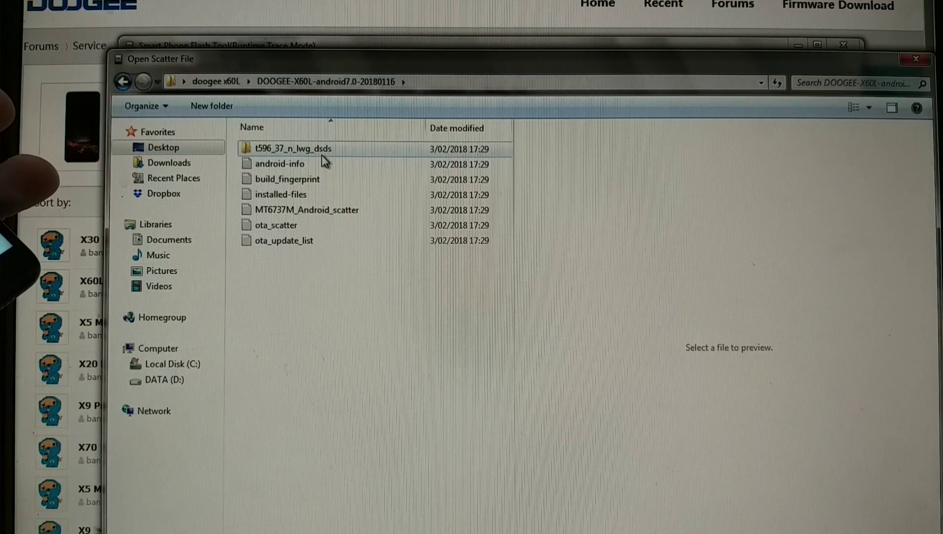
pyautogui.moveTo(293, 148)
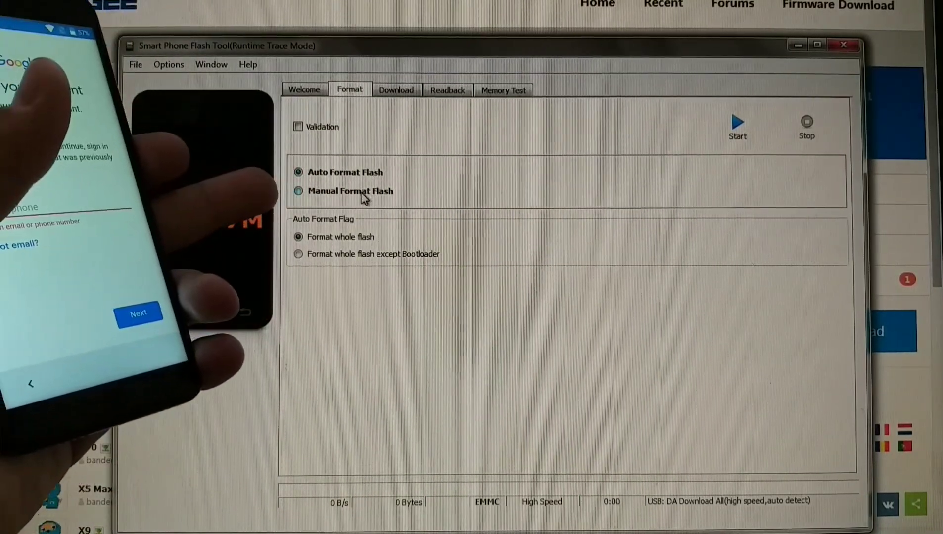
# Select Manual Format Flash, then view MT6737M_Android_scatter as text in Notepad.
pyautogui.click(297, 191)
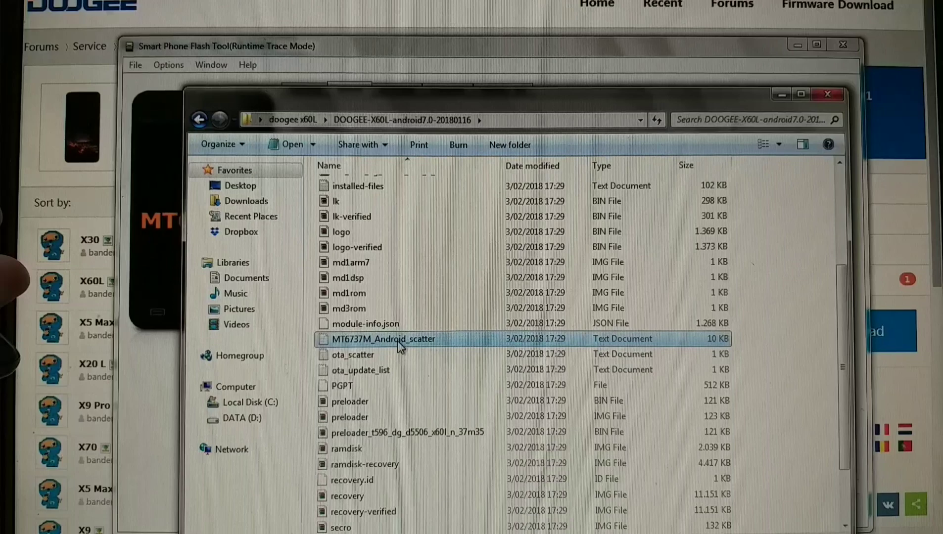
pyautogui.doubleClick(384, 338)
pyautogui.write('fr')
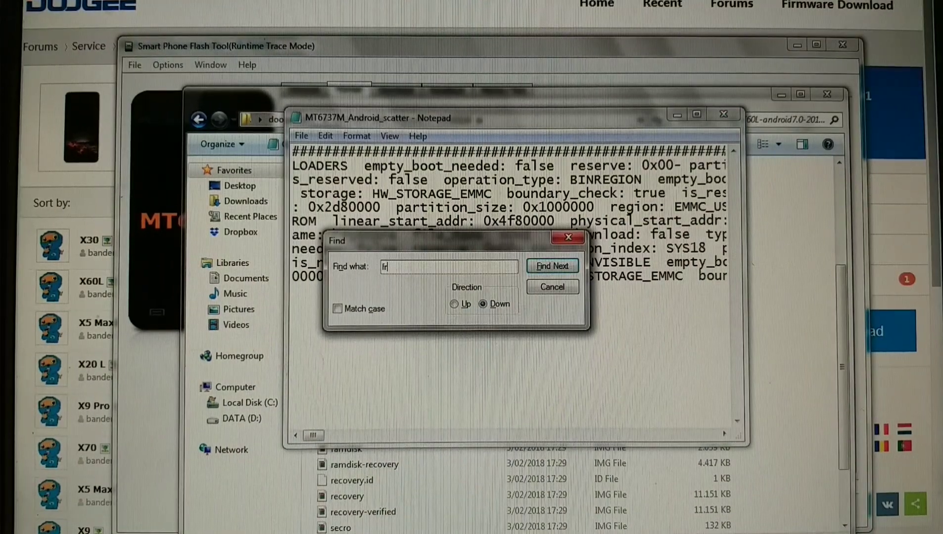
# Search the scatter file for 'frp' to reach the partition_name: frp entry.
pyautogui.click(551, 267)
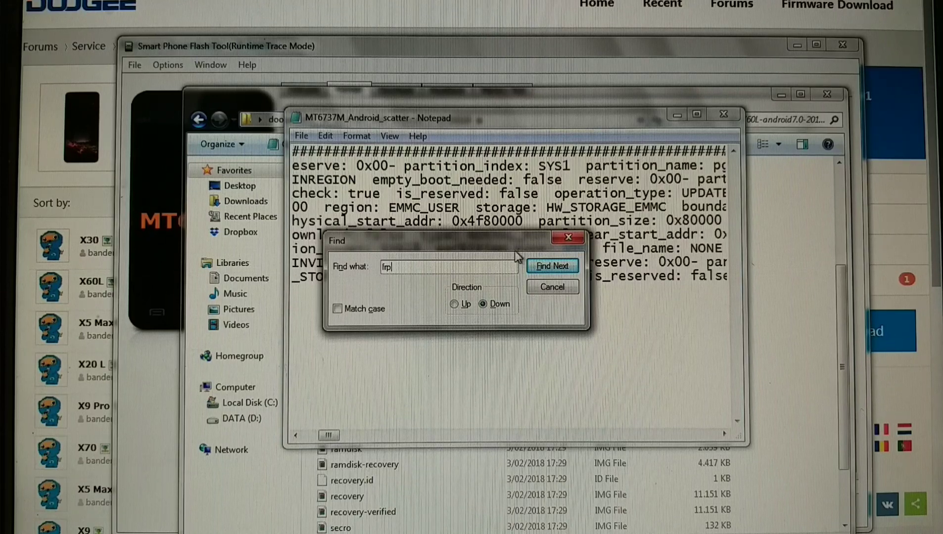
pyautogui.moveTo(510, 252)
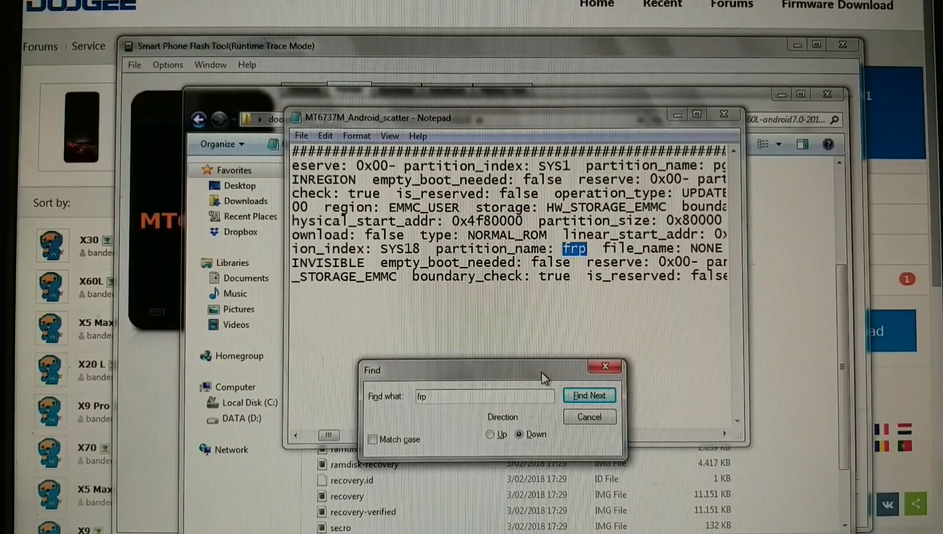
# Break the frp entry onto separate lines and select its linear_start_addr value 0x6a00000.
pyautogui.click(604, 416)
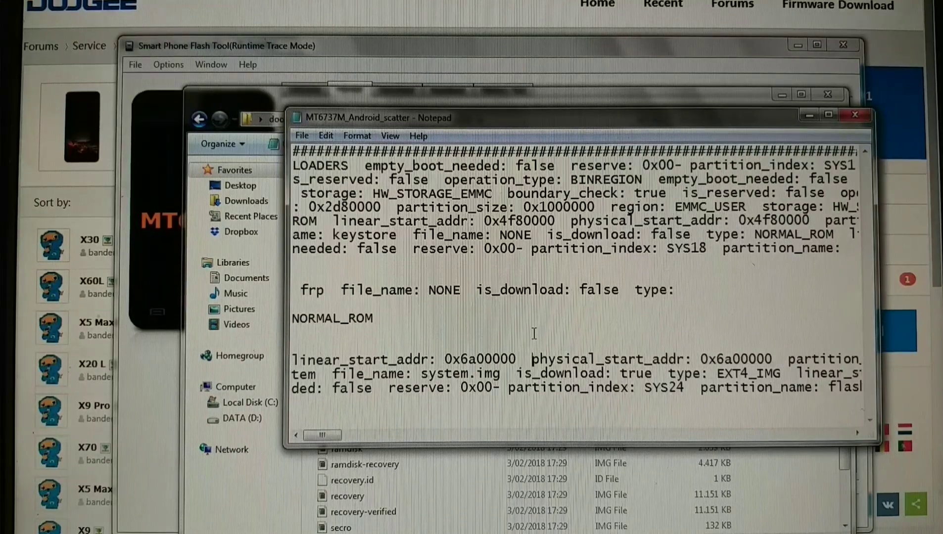
pyautogui.scroll(-3)
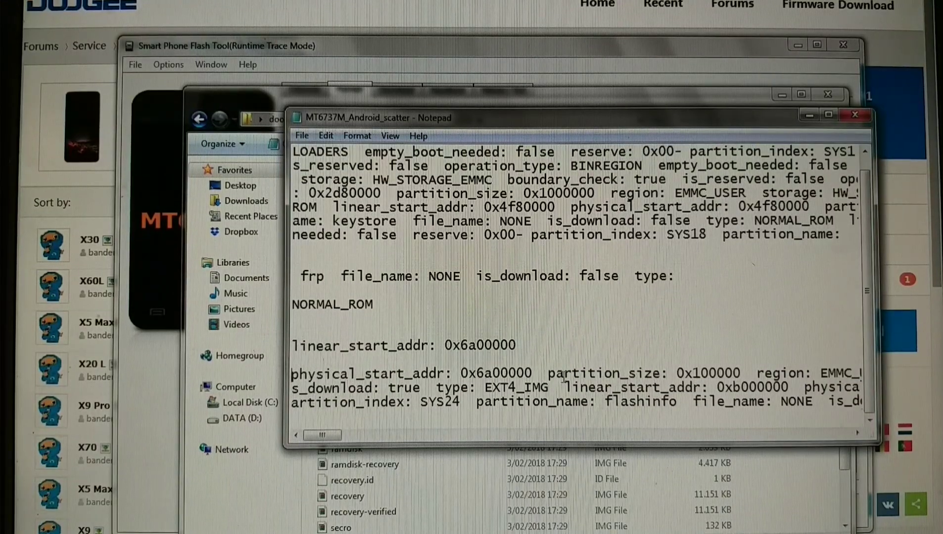
pyautogui.scroll(-3)
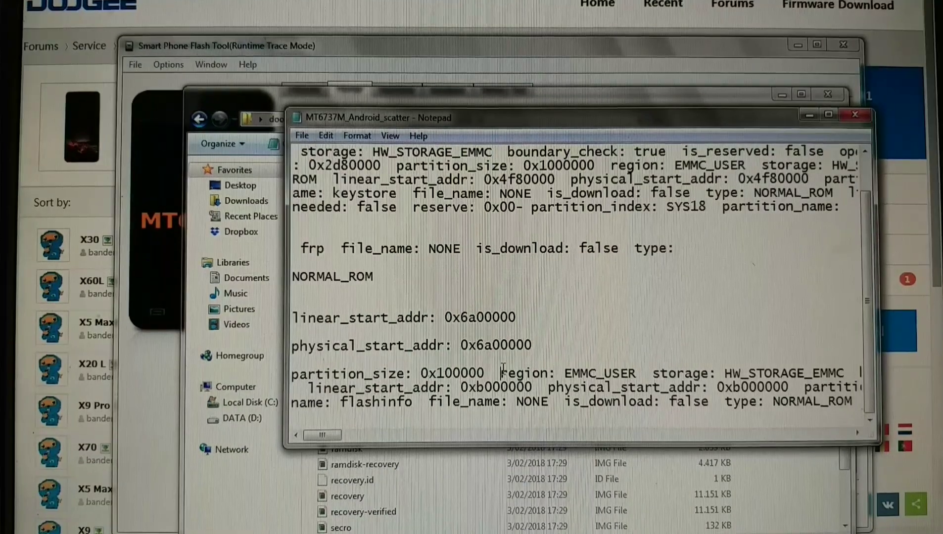
pyautogui.scroll(-3)
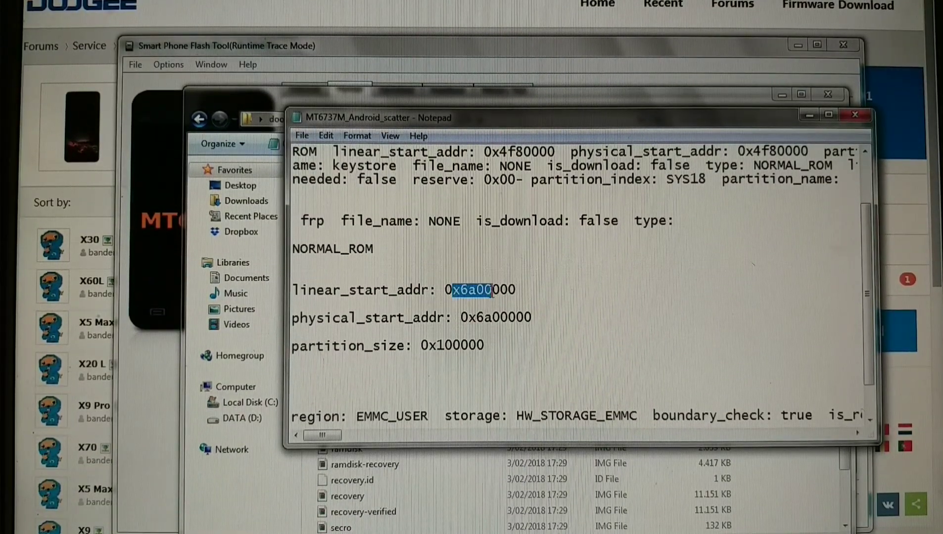
pyautogui.doubleClick(478, 289)
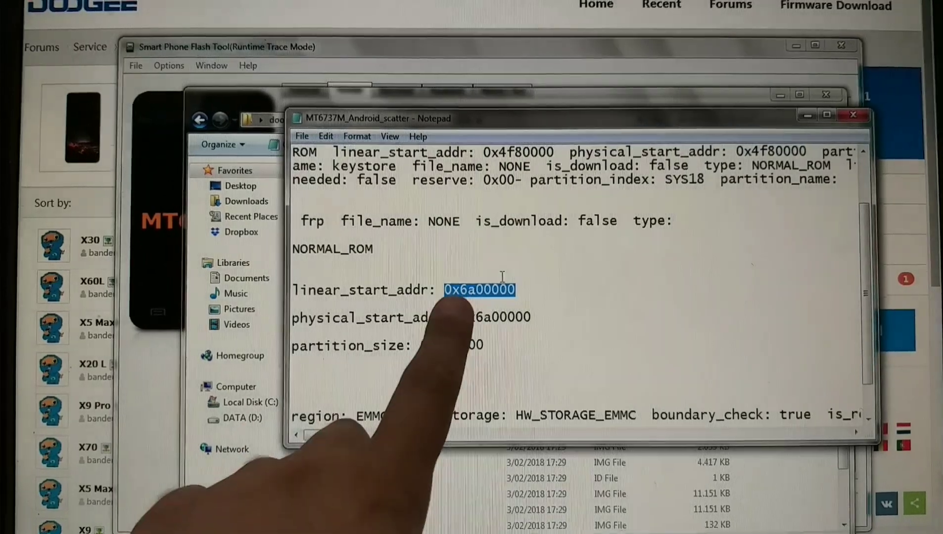
# Copy the frp start address 0x6a00000 for use in SP Flash Tool's Format settings.
pyautogui.rightClick(478, 289)
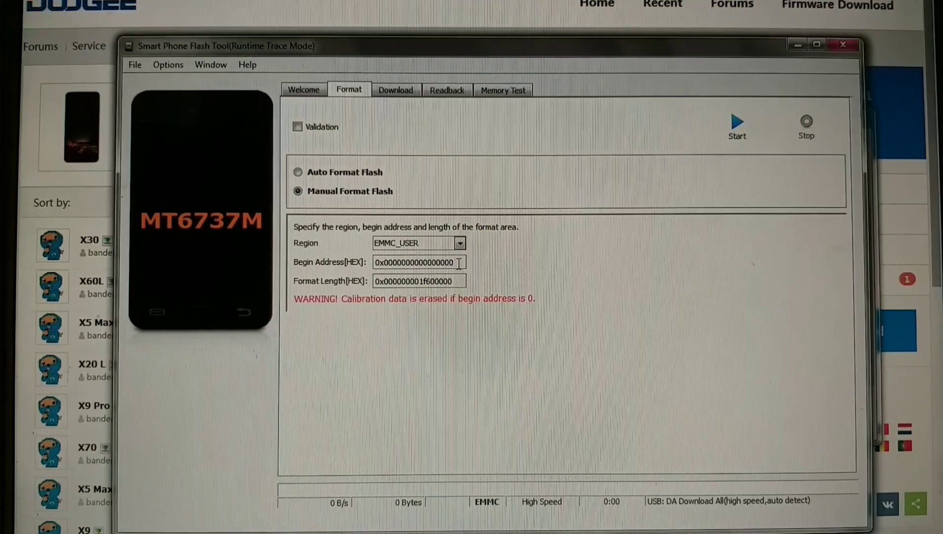
# Replace the Begin Address[HEX] with 0x6a00000 and select the format length value for editing.
pyautogui.tripleClick(415, 262)
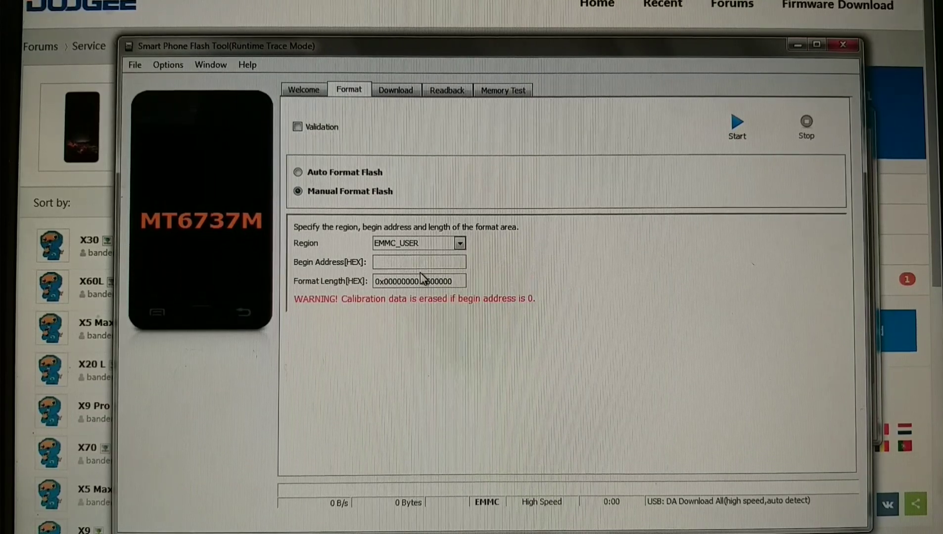
pyautogui.click(419, 262)
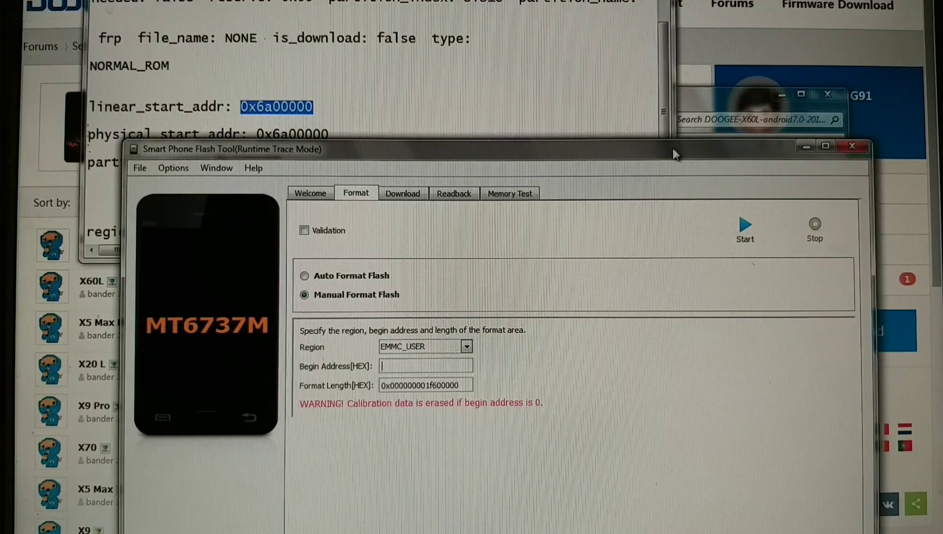
pyautogui.write('0x6a00000')
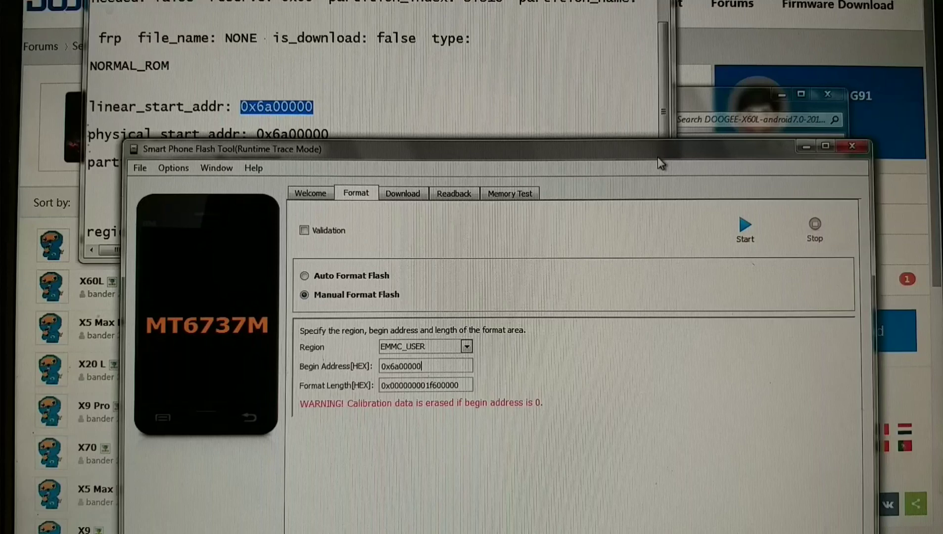
pyautogui.tripleClick(420, 385)
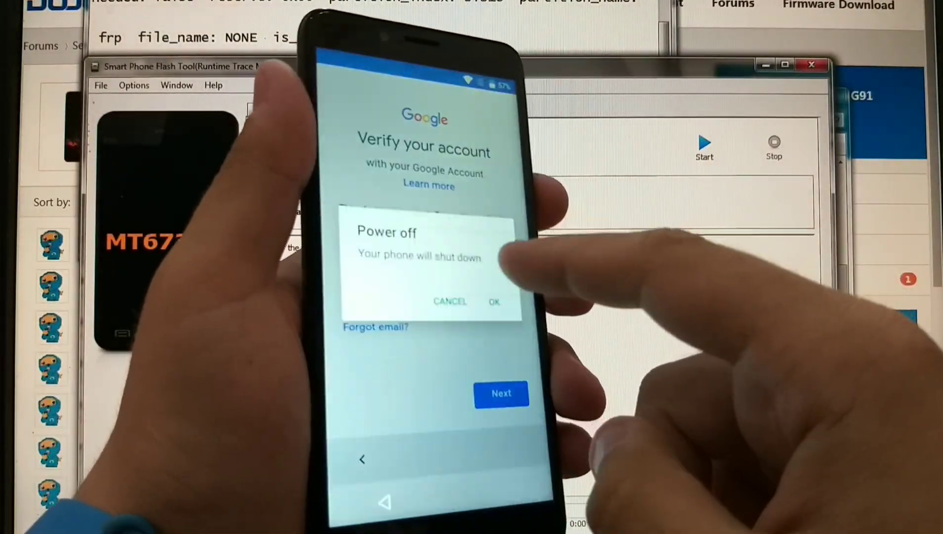
# Confirm powering off the phone stuck at Google account verification.
pyautogui.click(494, 301)
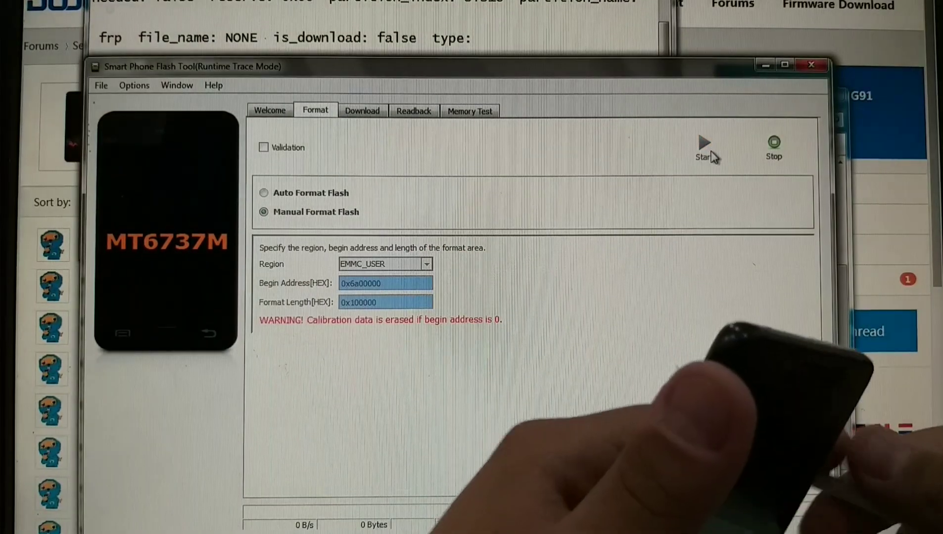
pyautogui.moveTo(704, 145)
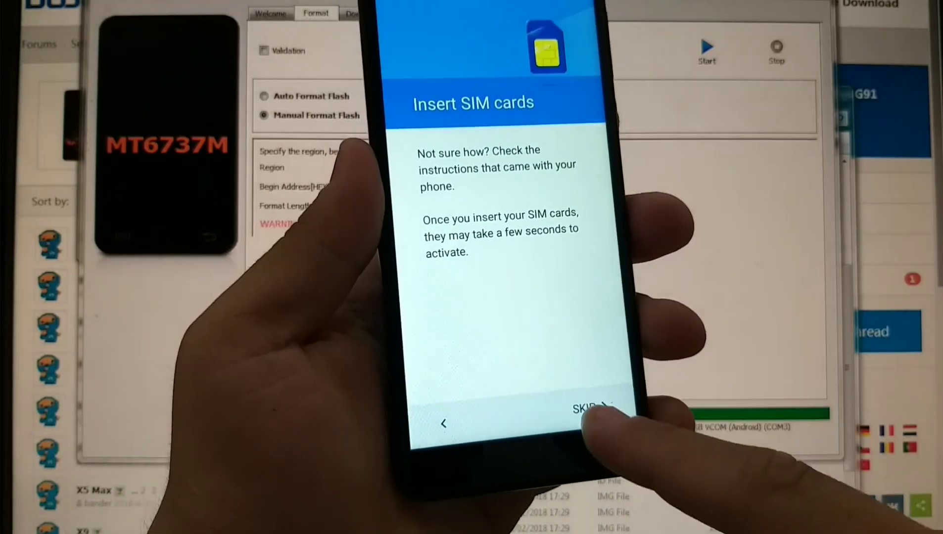
# Skip the SIM card step and set the X60L up as a new device.
pyautogui.click(589, 409)
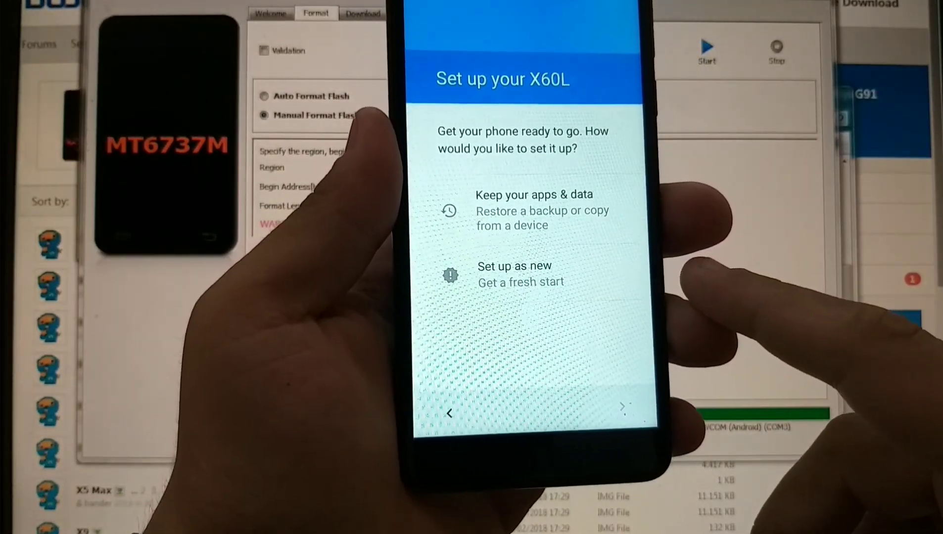
pyautogui.click(514, 273)
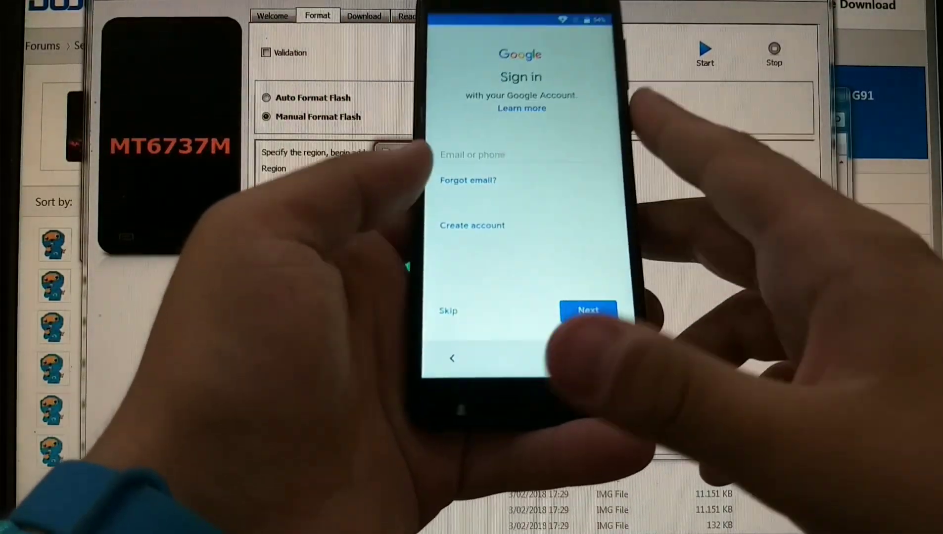
# Skip Google sign-in, accept Google services and pass the Name screen to reach the home screen.
pyautogui.click(447, 311)
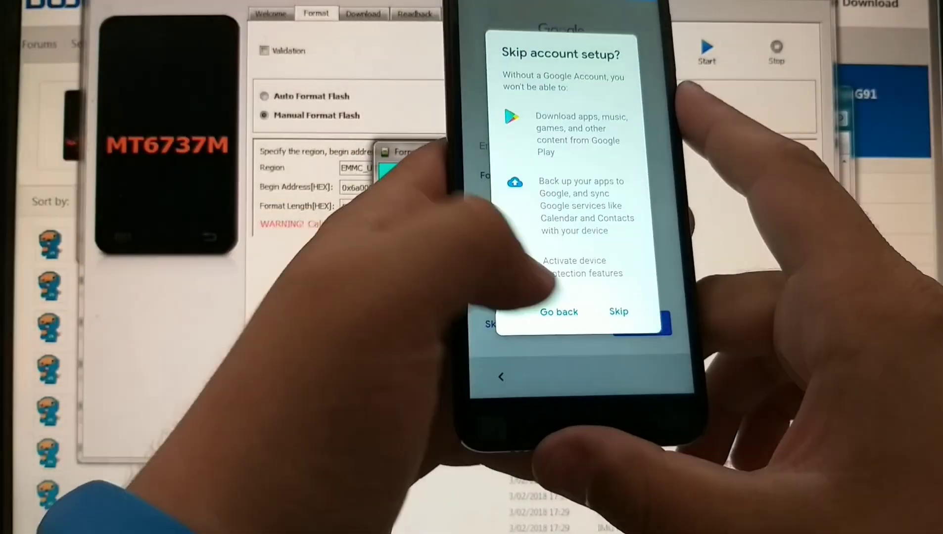
pyautogui.click(619, 312)
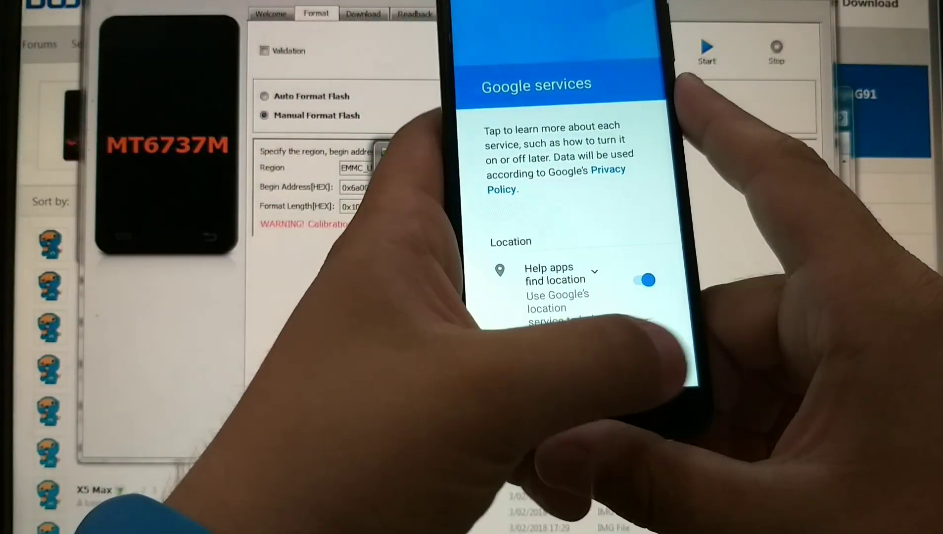
pyautogui.scroll(-3)
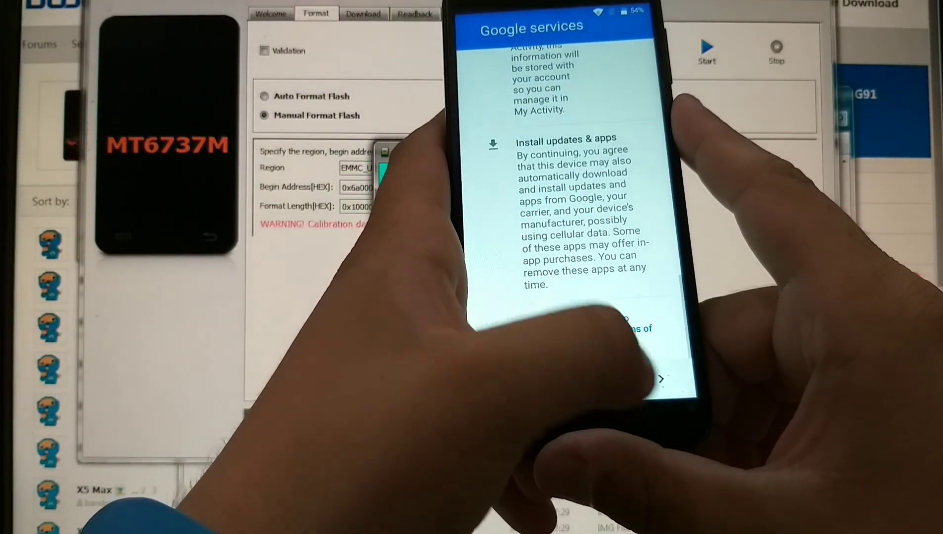
pyautogui.click(661, 378)
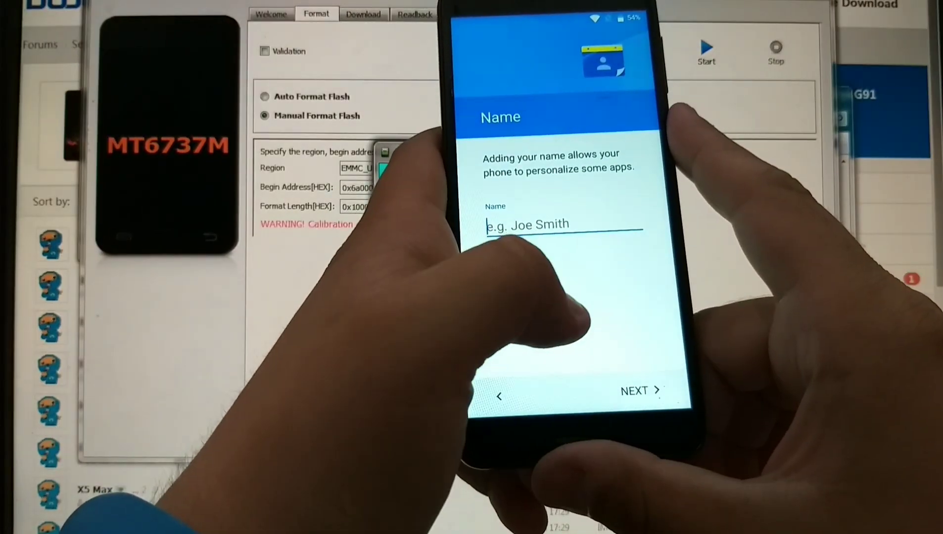
pyautogui.click(640, 390)
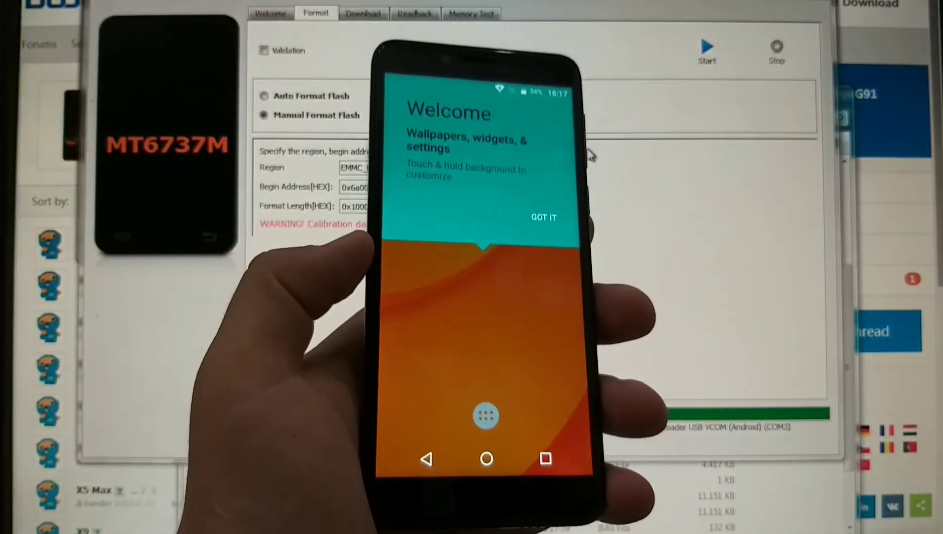
# Dismiss the welcome tip, then reach About phone in Settings showing Android 7.0.
pyautogui.click(542, 218)
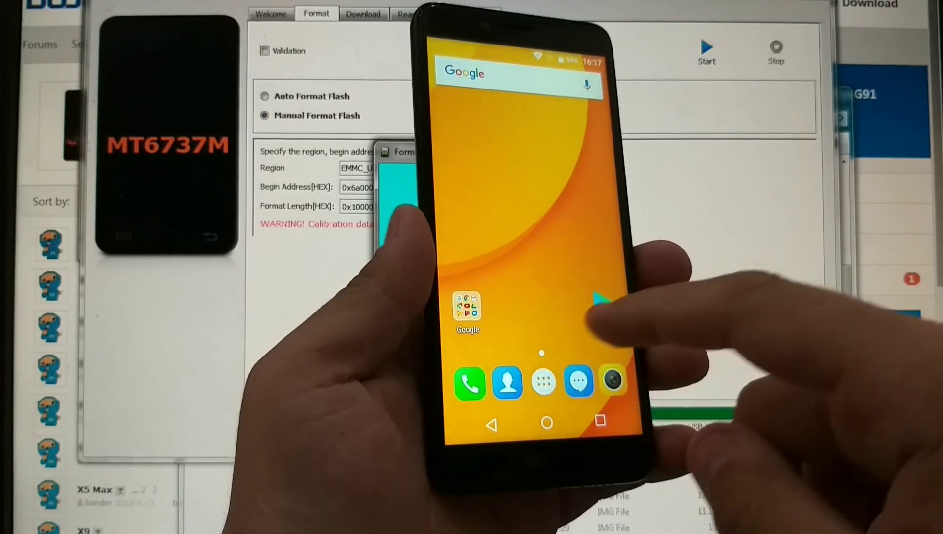
pyautogui.click(542, 382)
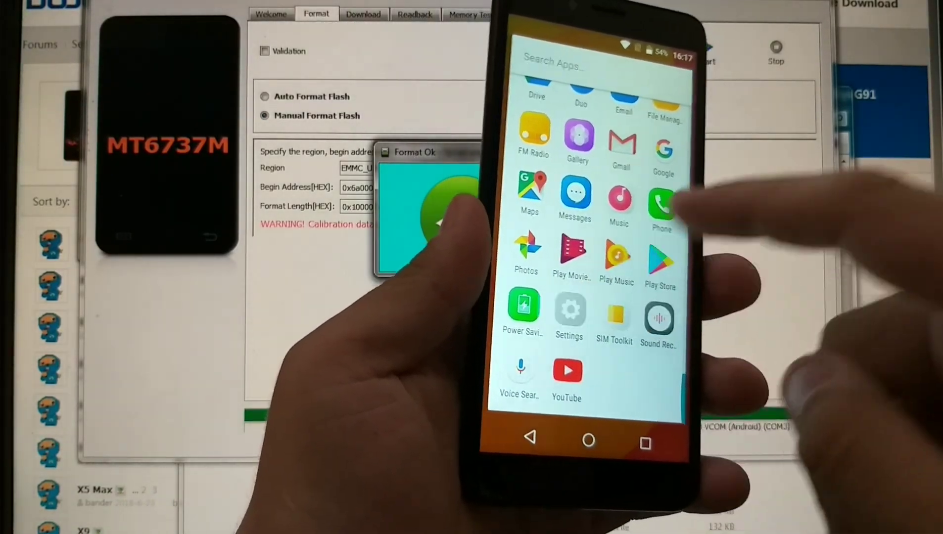
pyautogui.click(569, 313)
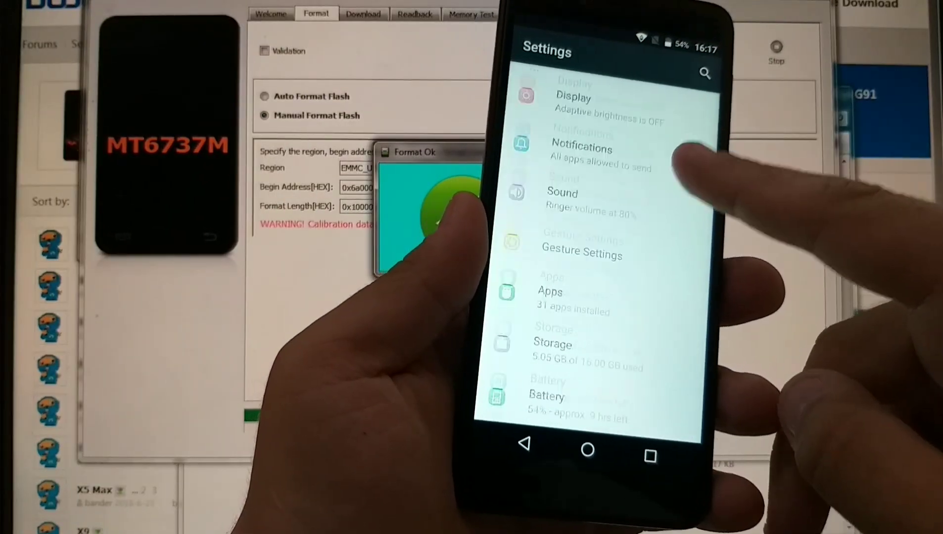
pyautogui.scroll(-3)
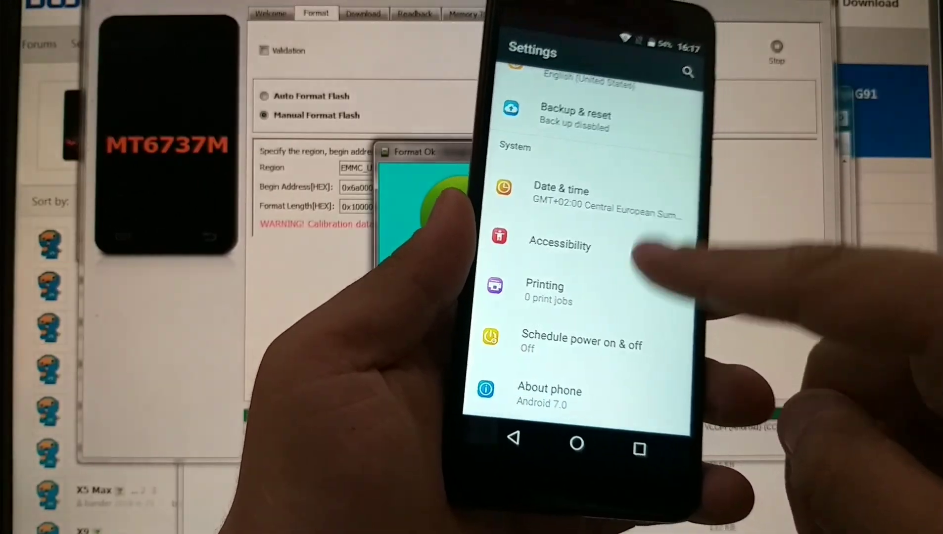